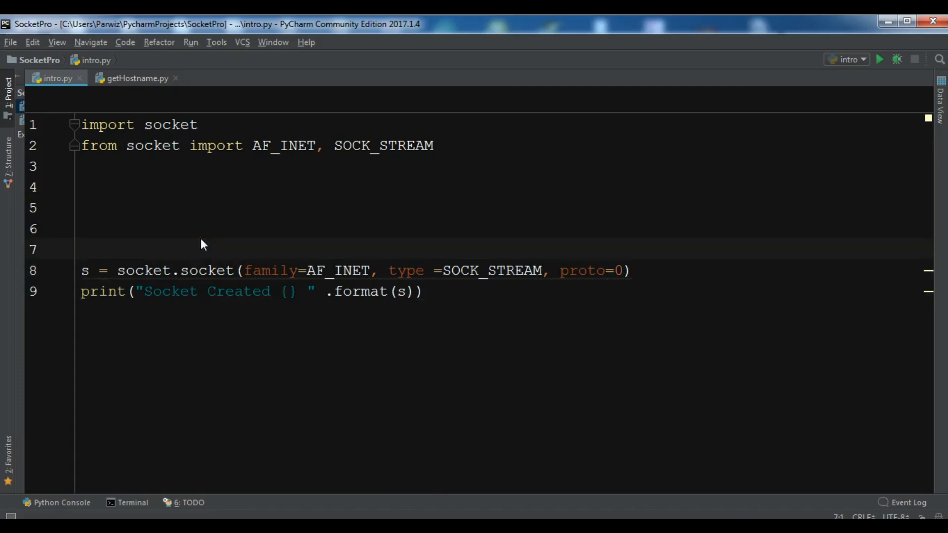
Switch the editor from intro.py to the empty getHostname.py file.
{"action": "left_click", "coordinate": [137, 78]}
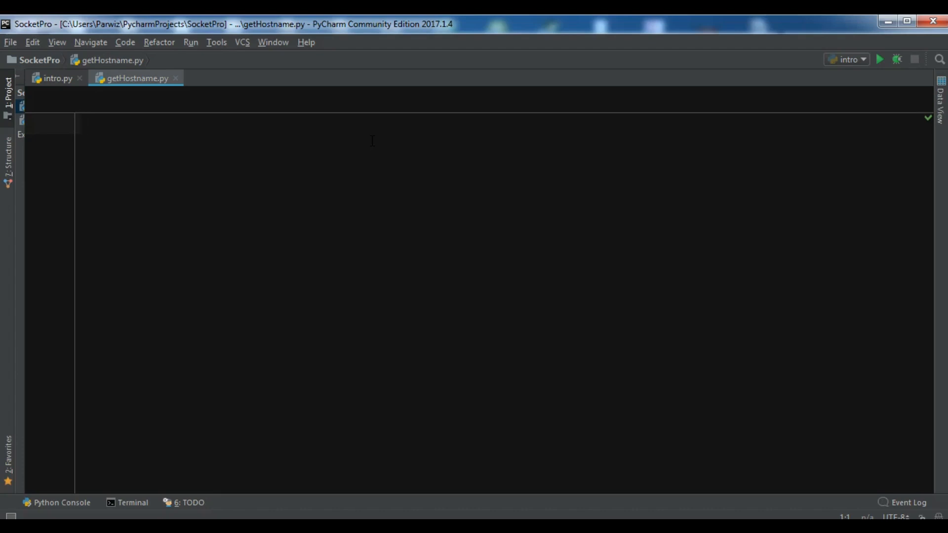
Import socket and define main() storing hostName = socket.gethostname().
{"action": "type", "text": "import"}
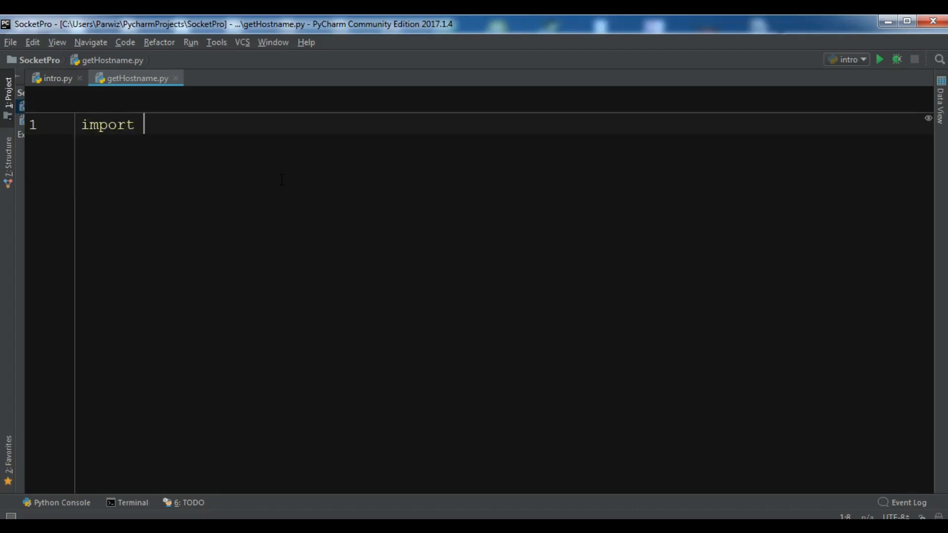
{"action": "type", "text": "socket"}
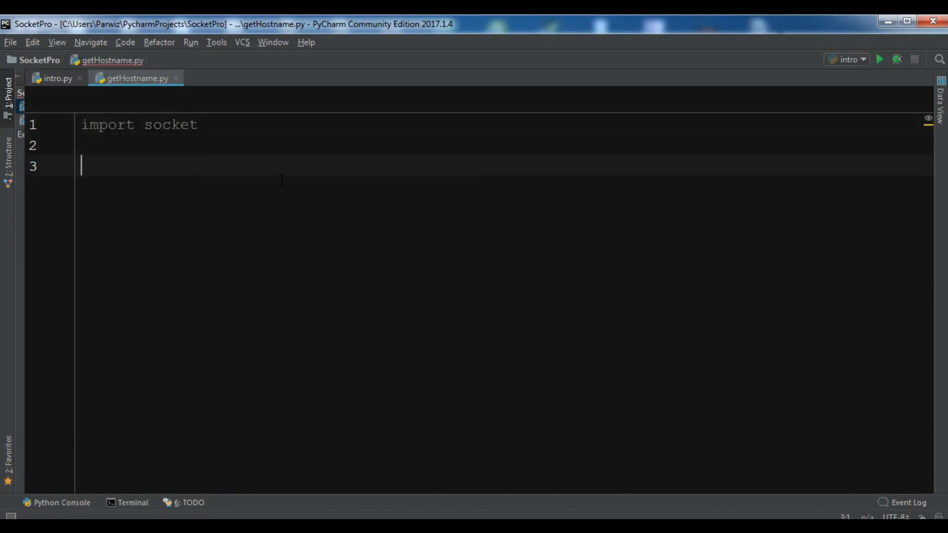
{"action": "type", "text": "def main():"}
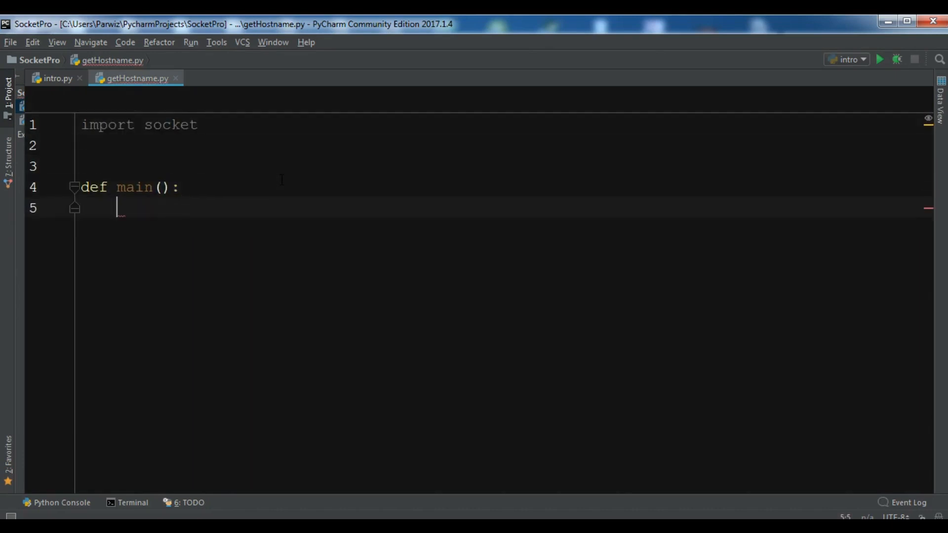
{"action": "type", "text": "hos"}
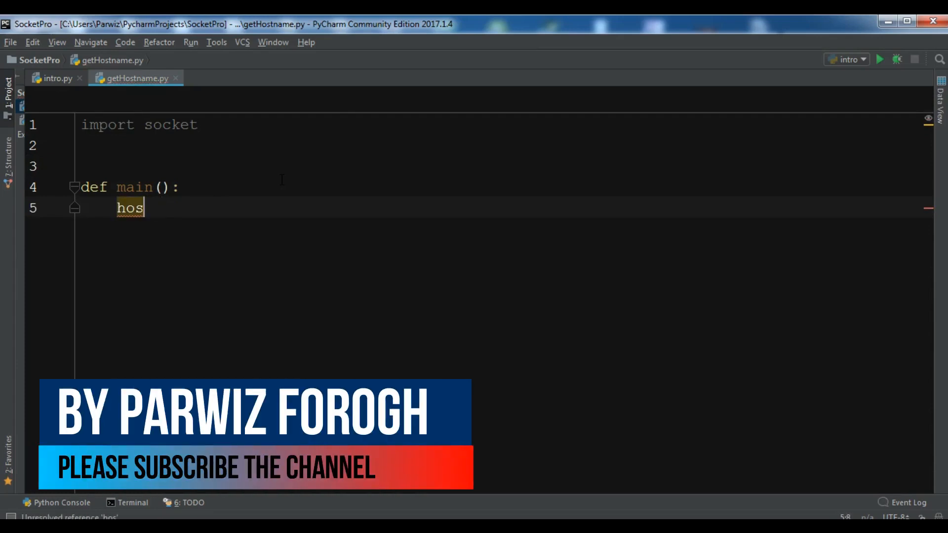
{"action": "type", "text": "tName"}
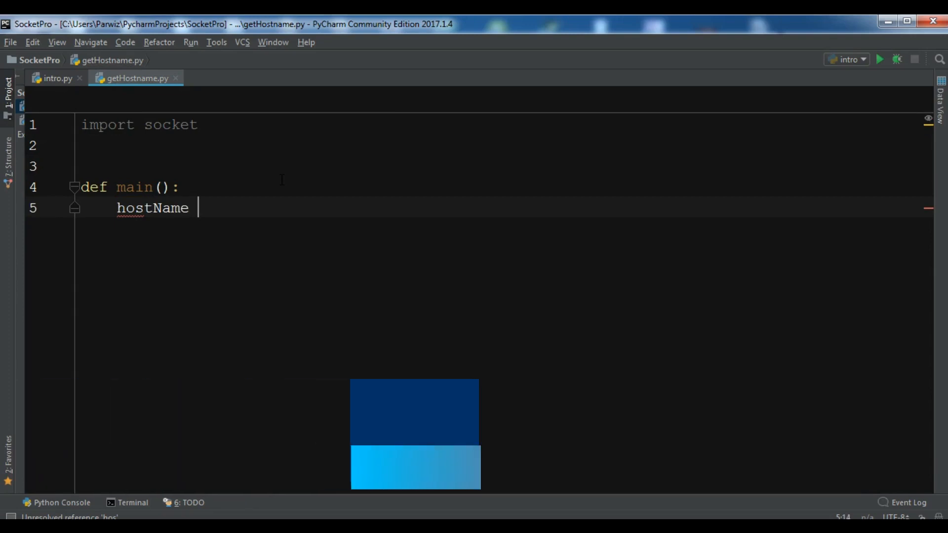
{"action": "type", "text": "= so"}
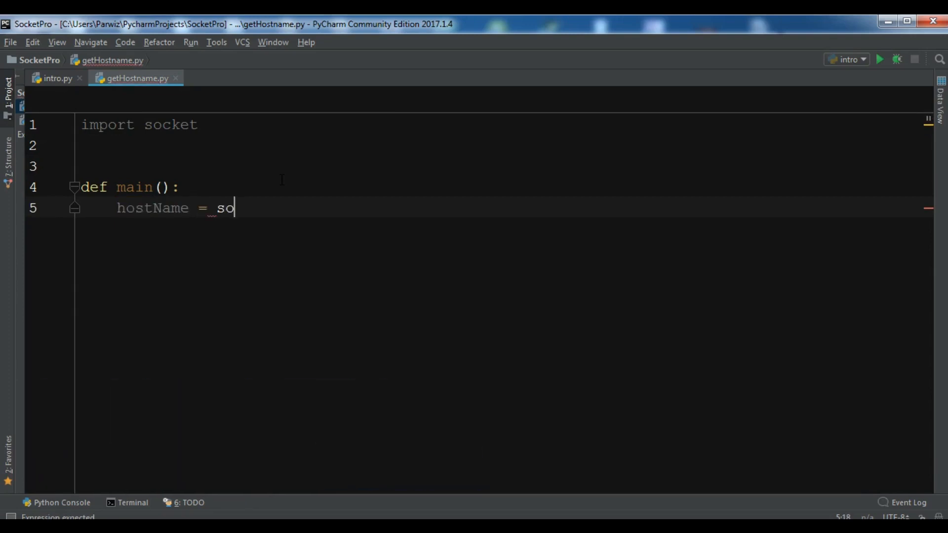
{"action": "type", "text": "cket.get"}
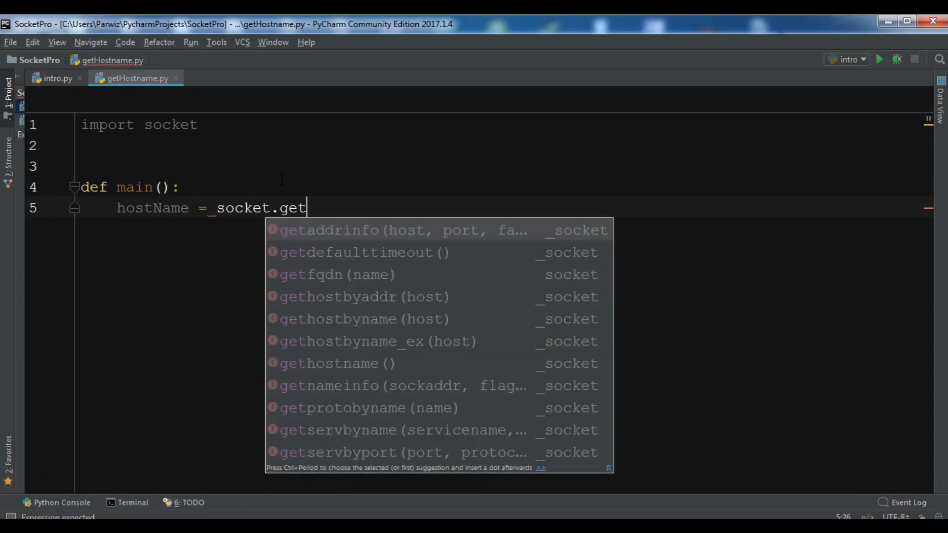
{"action": "type", "text": "Hos"}
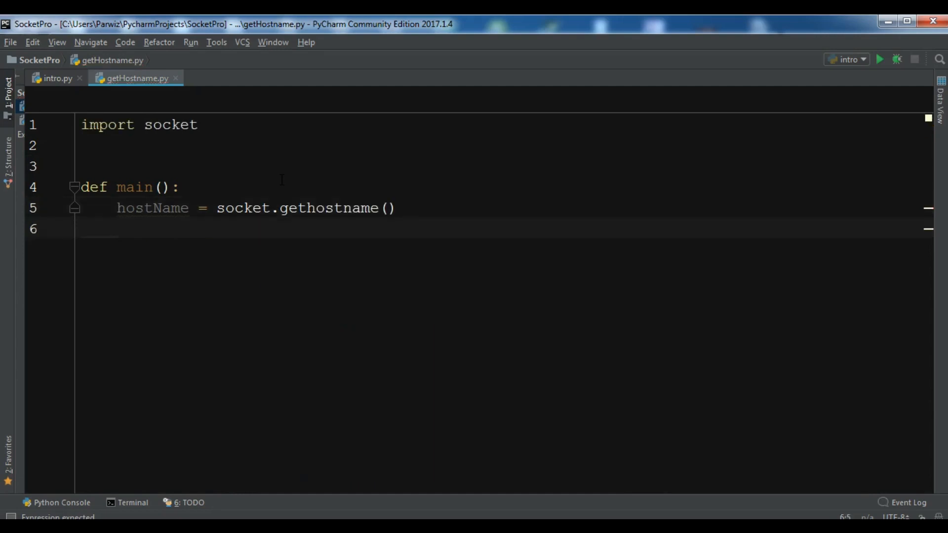
Add ipaddr = socket.gethostbyname(hostName) inside main().
{"action": "type", "text": "ipadd"}
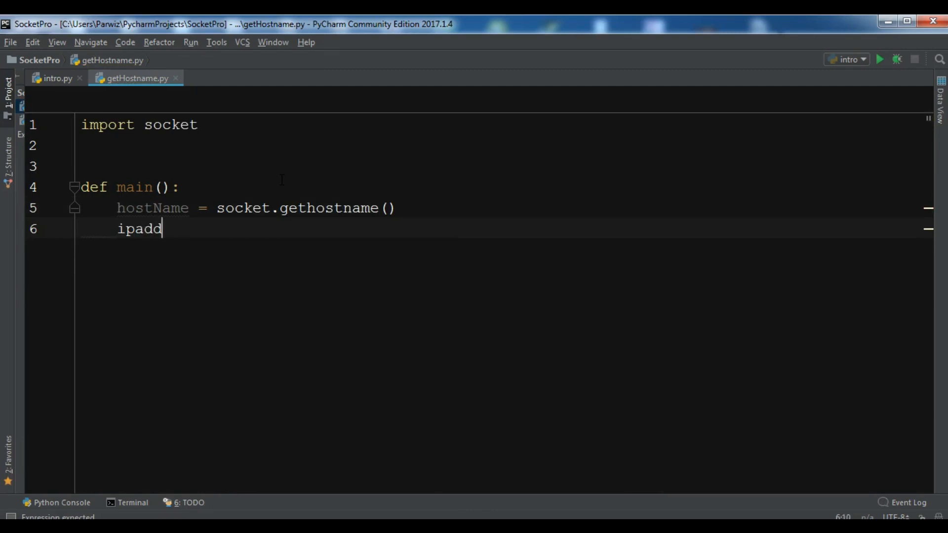
{"action": "type", "text": "r ="}
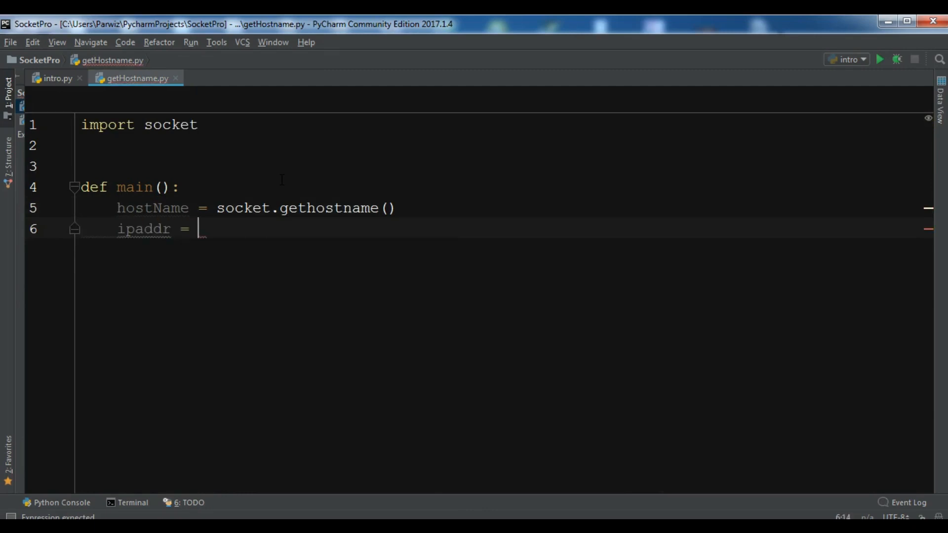
{"action": "type", "text": "socket"}
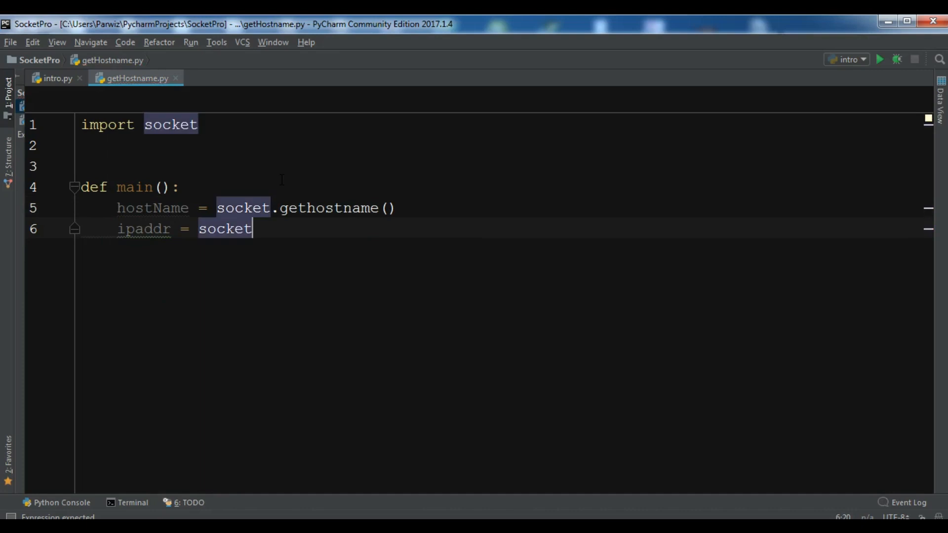
{"action": "type", "text": ".get"}
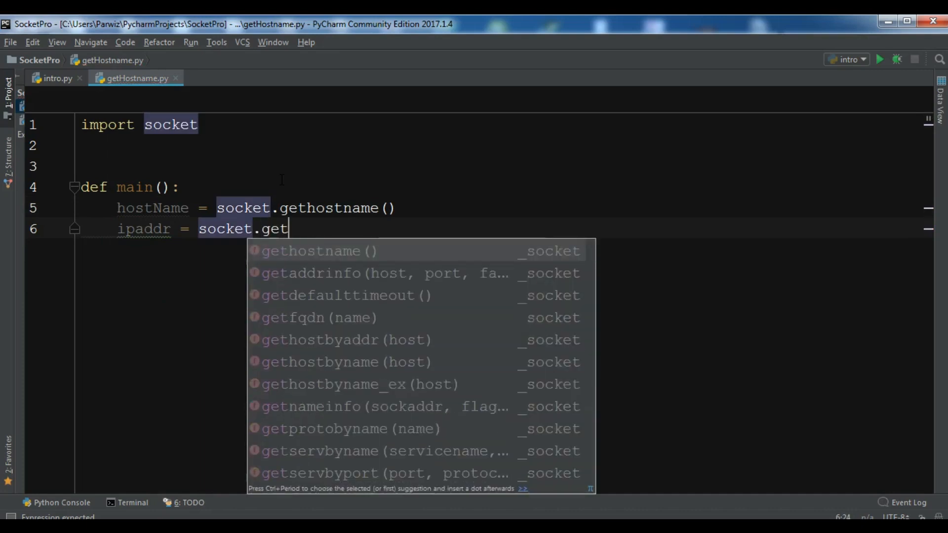
{"action": "left_click", "coordinate": [347, 361]}
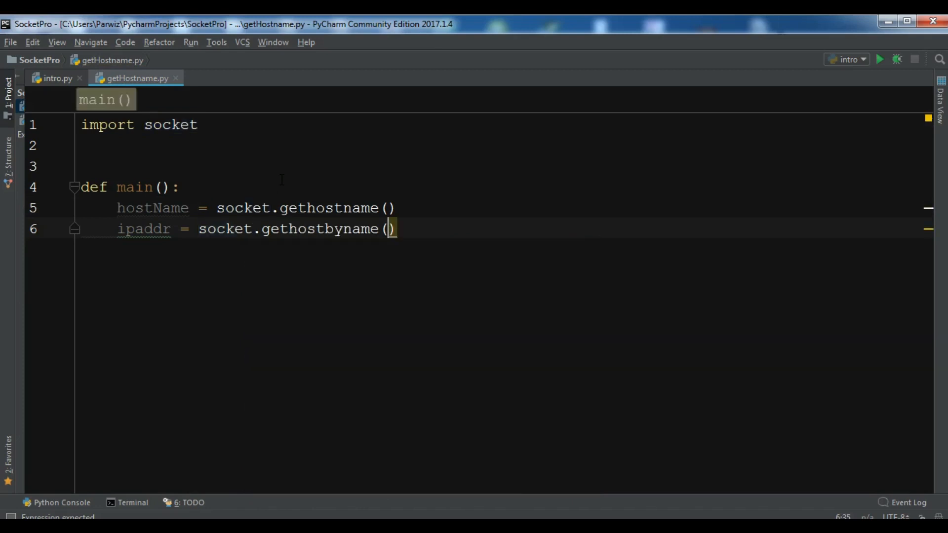
{"action": "type", "text": "h"}
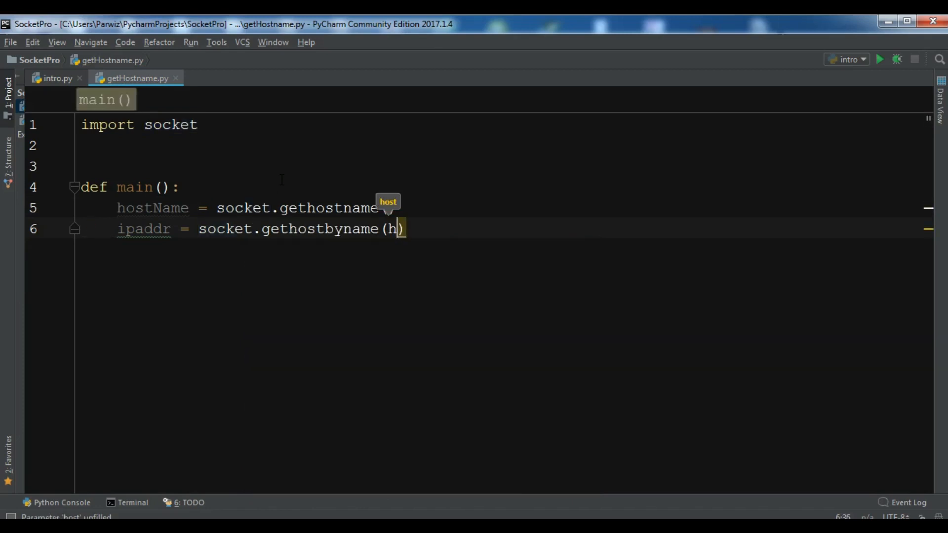
{"action": "type", "text": "ostName"}
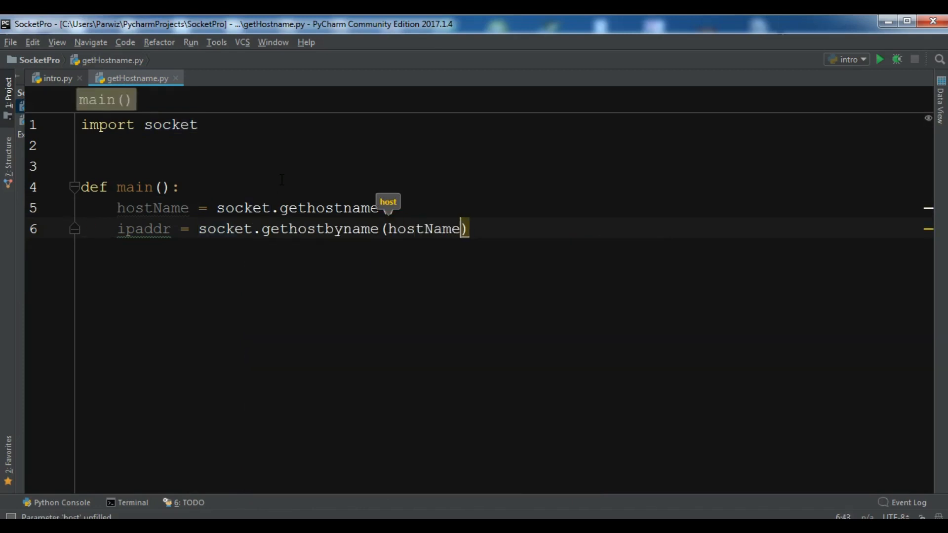
{"action": "key", "text": "enter"}
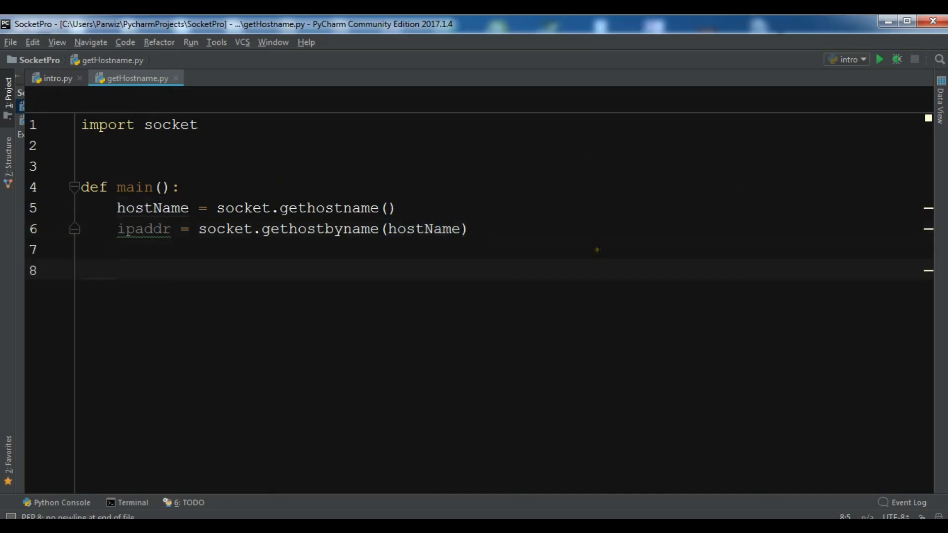
Print "Host Name Is : {}" formatted with hostName.
{"action": "type", "text": "prin"}
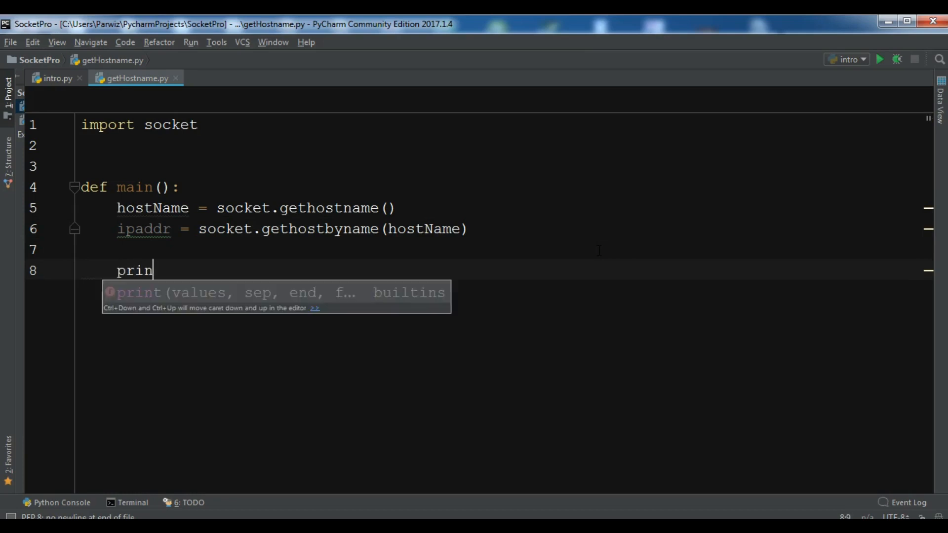
{"action": "key", "text": "Tab"}
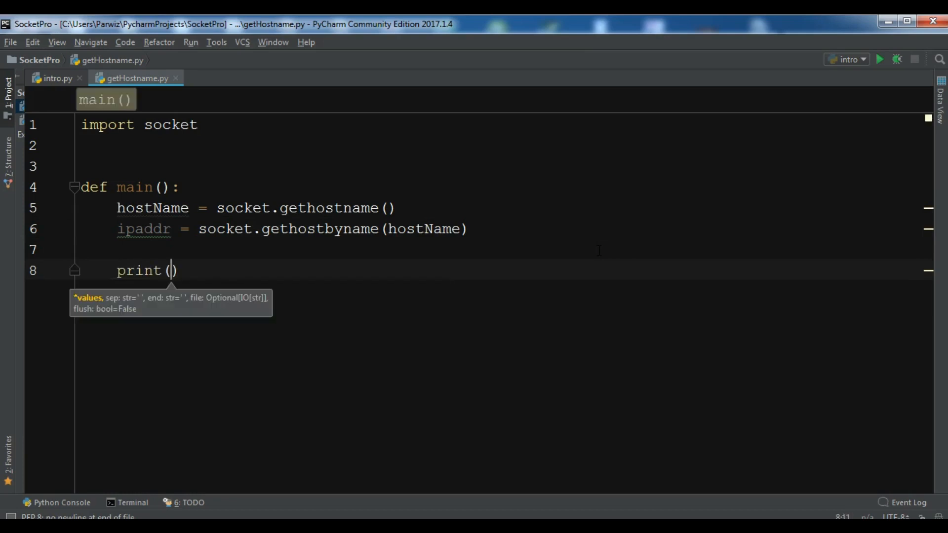
{"action": "type", "text": "\"Host\""}
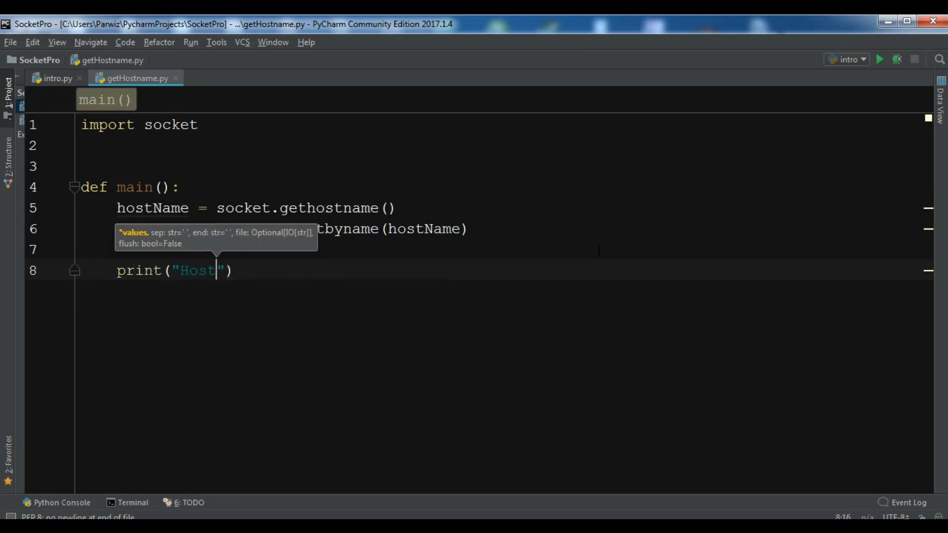
{"action": "type", "text": "Name"}
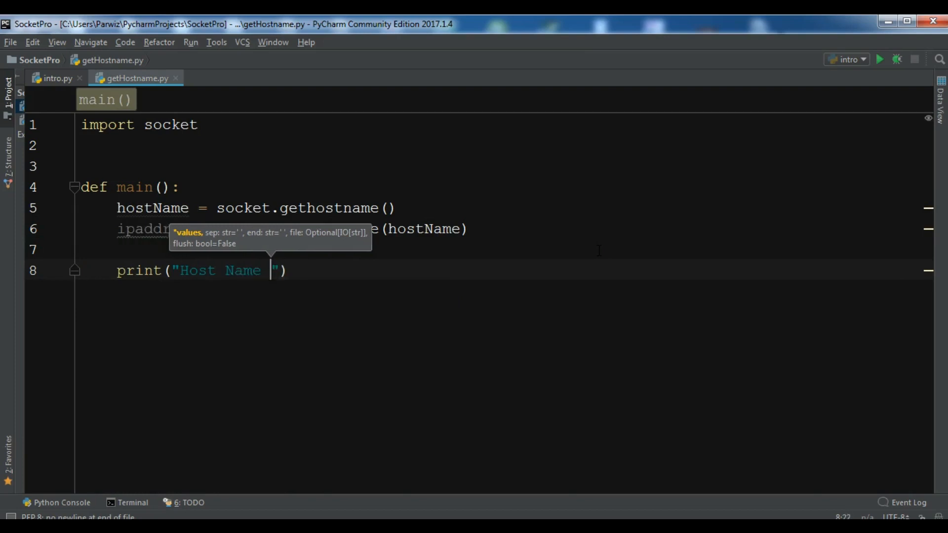
{"action": "type", "text": "Is : {"}
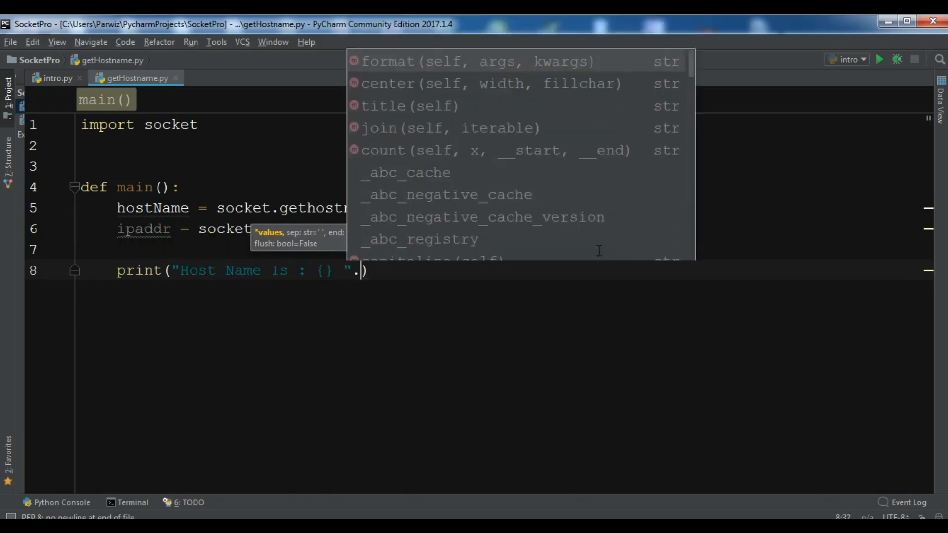
{"action": "left_click", "coordinate": [388, 61]}
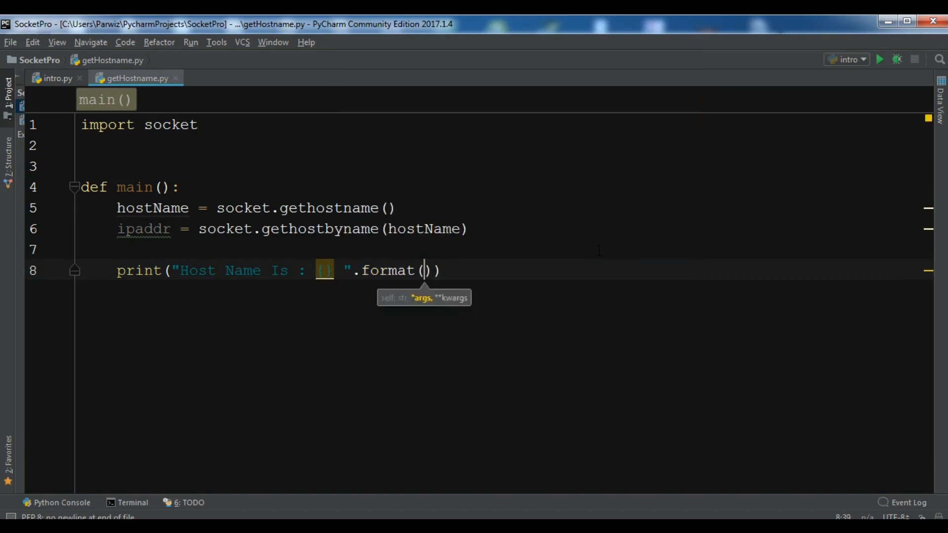
{"action": "type", "text": "hostName"}
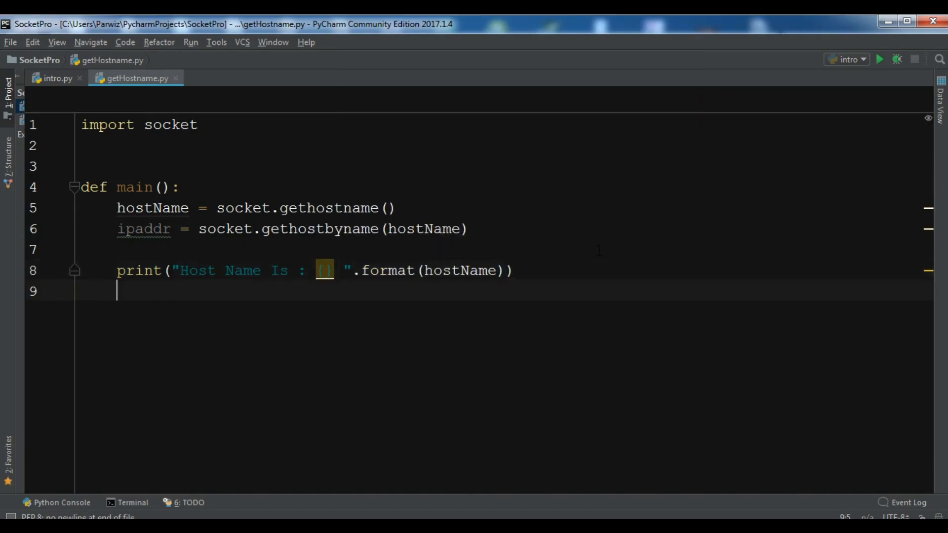
Print "IP Address Is : {}" formatted with ipaddr.
{"action": "type", "text": "print("}
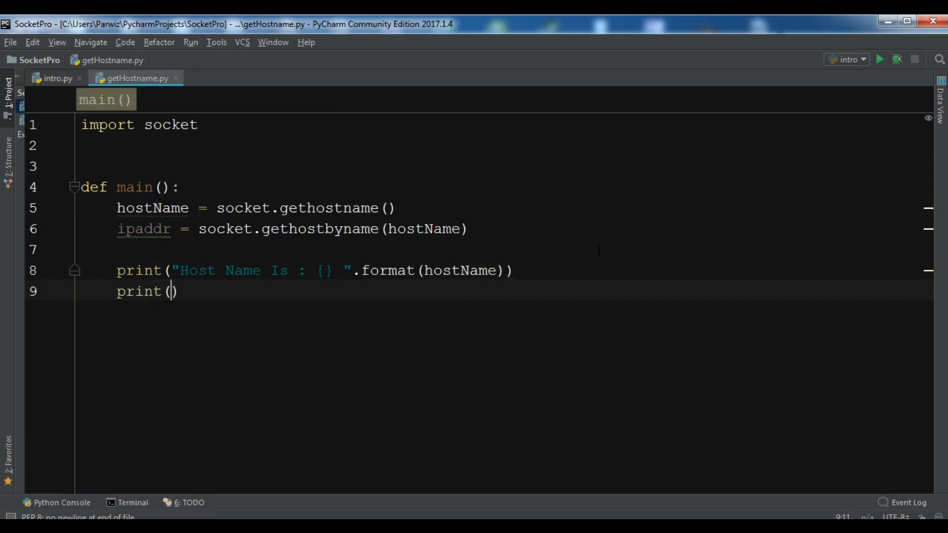
{"action": "type", "text": "\"I"}
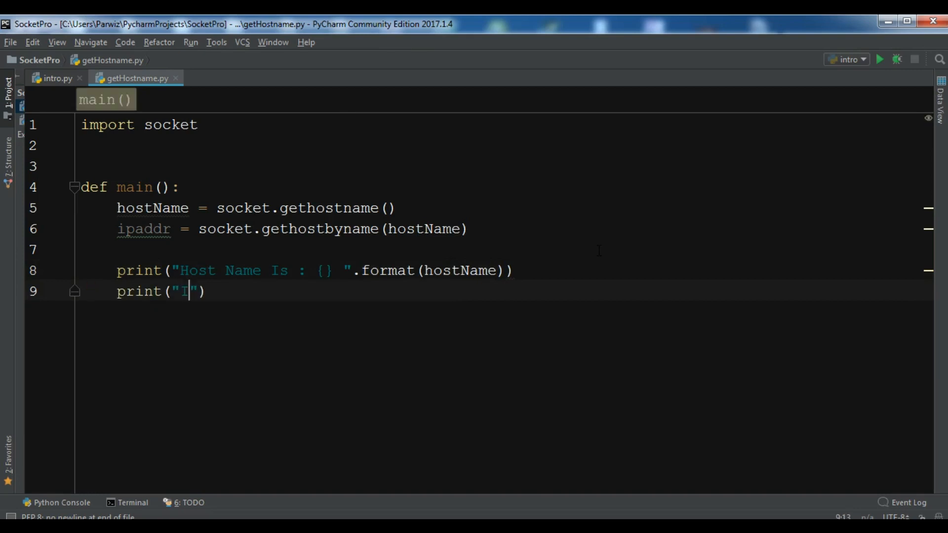
{"action": "type", "text": "P"}
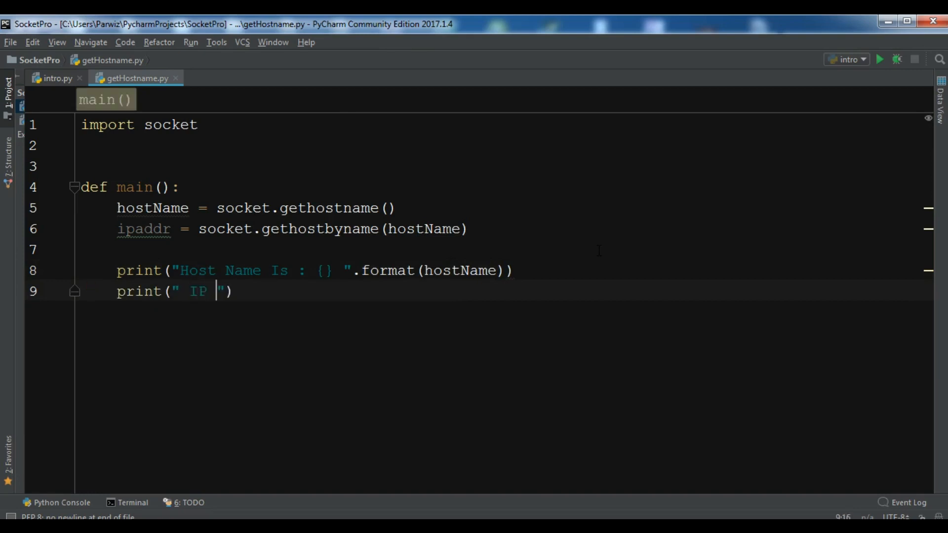
{"action": "type", "text": "Address"}
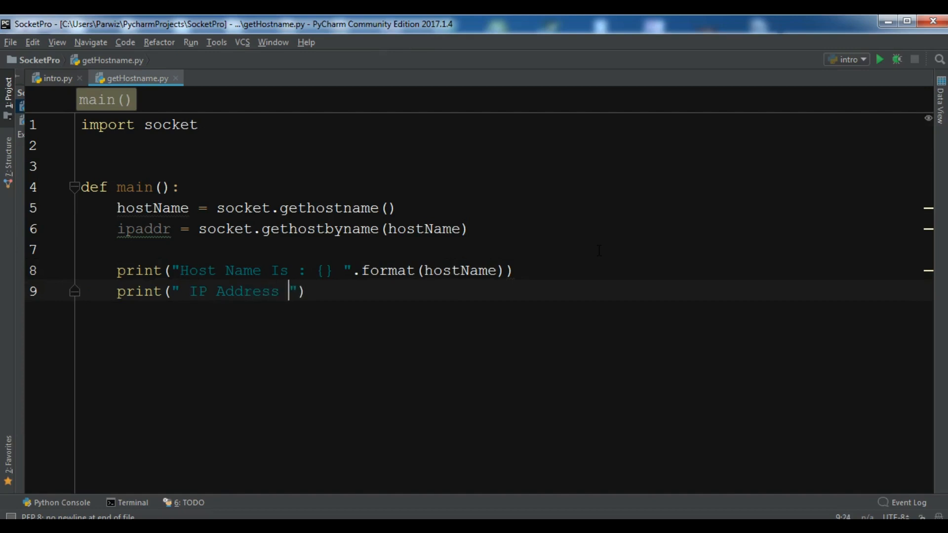
{"action": "type", "text": "Is : {"}
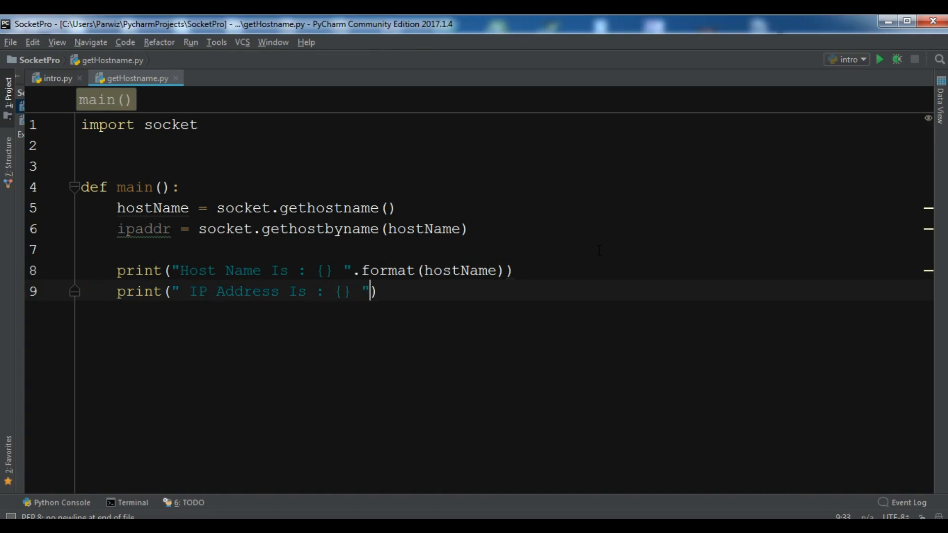
{"action": "type", "text": ".format("}
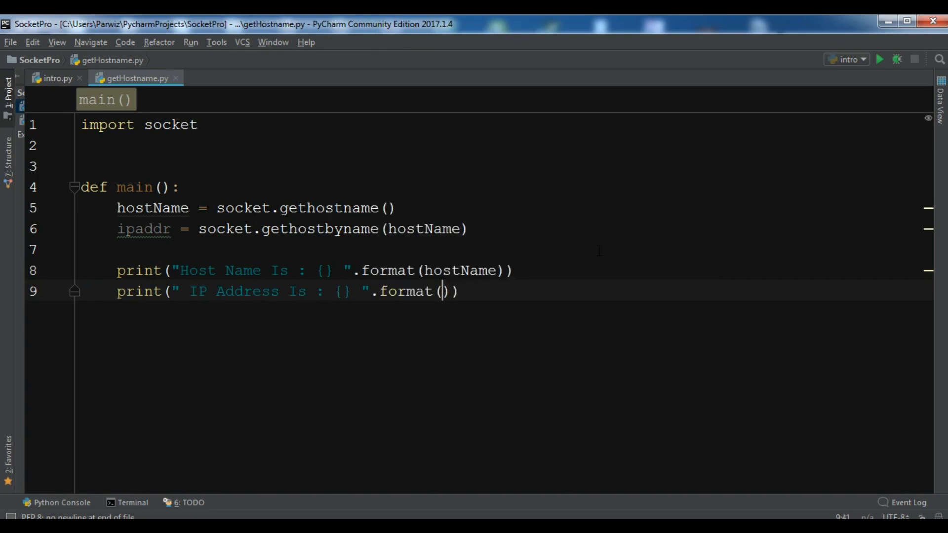
{"action": "type", "text": "ipaddr"}
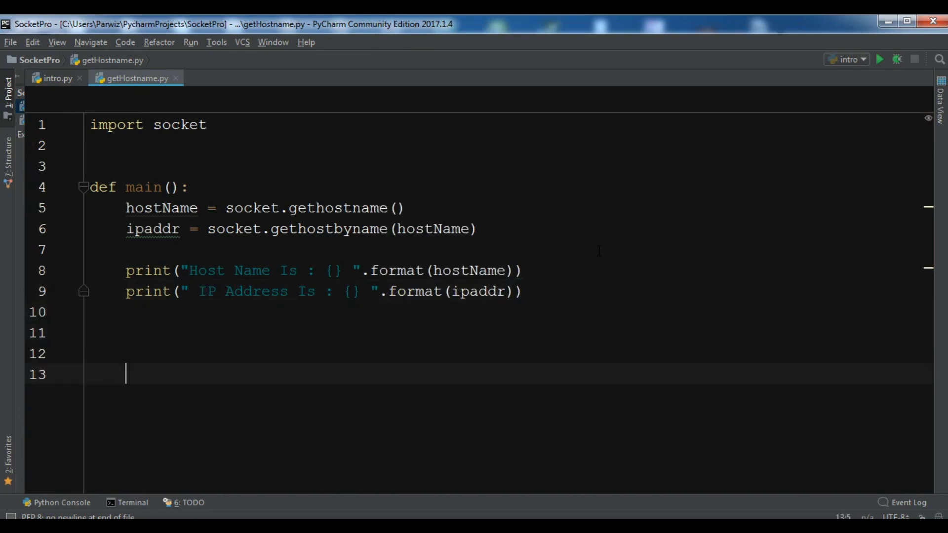
End the file with if __name__ == "__main__": calling main().
{"action": "type", "text": "if"}
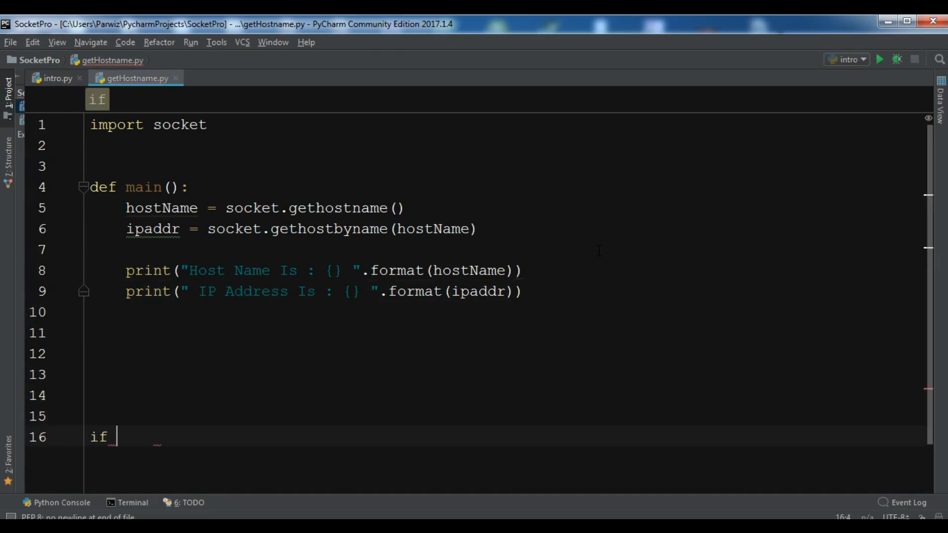
{"action": "type", "text": "__name__ =="}
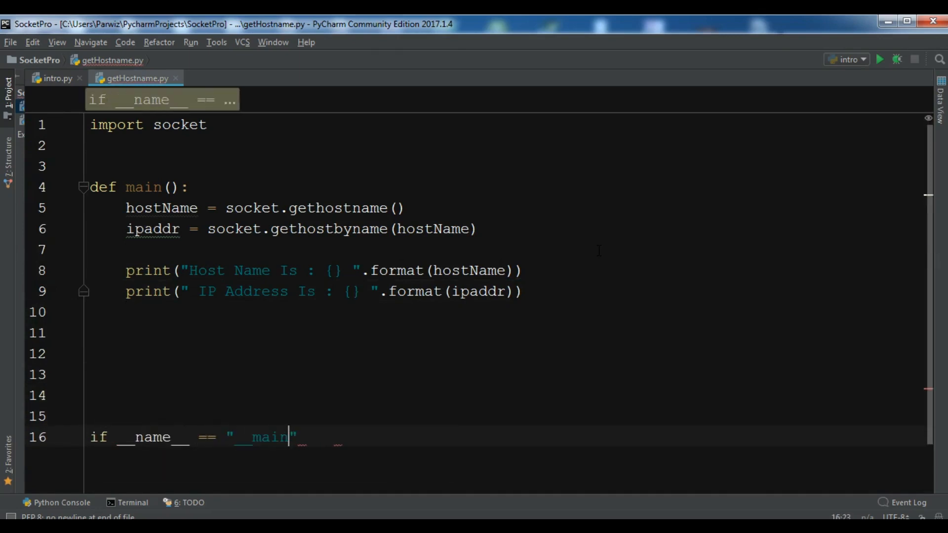
{"action": "type", "text": "__"}
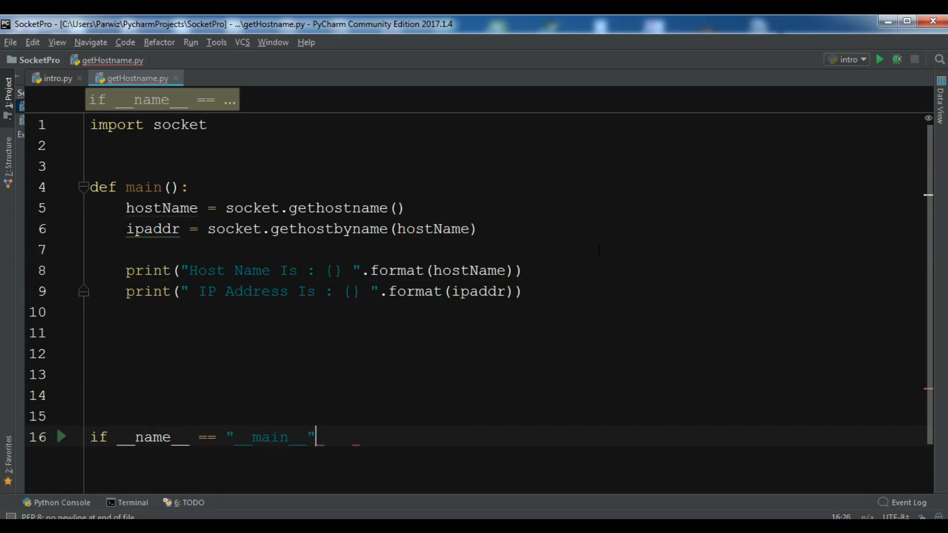
{"action": "type", "text": "main("}
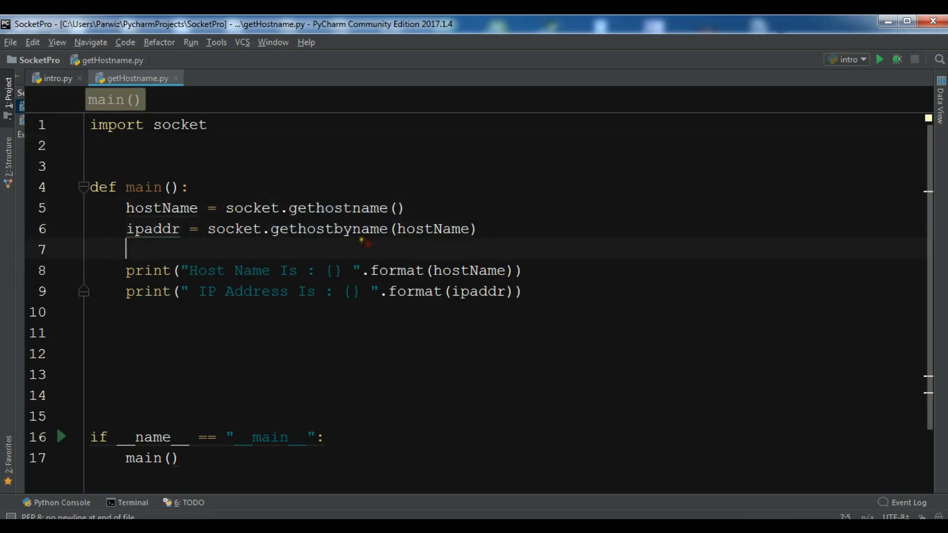
Select the gethostname call on line 5 before opening the run context menu.
{"action": "double_click", "coordinate": [338, 207]}
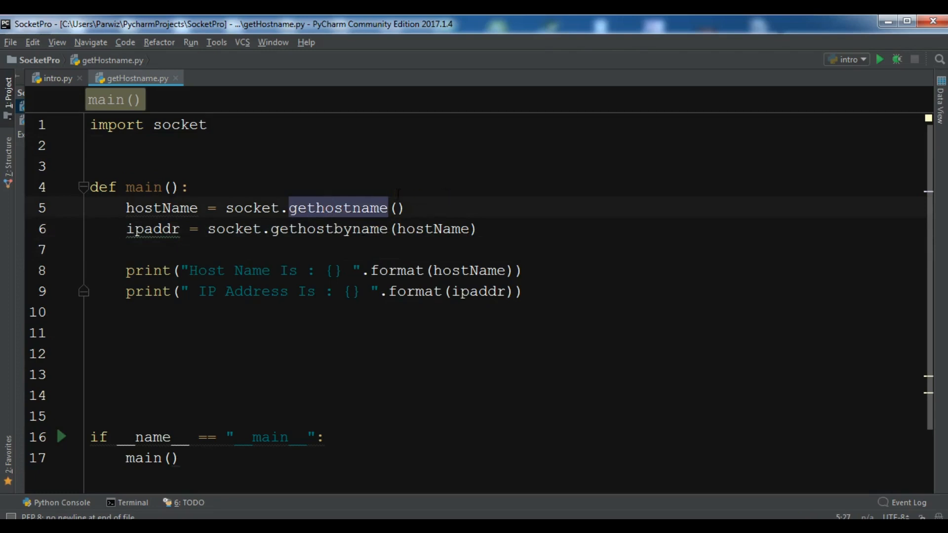
{"action": "mouse_move", "coordinate": [251, 228]}
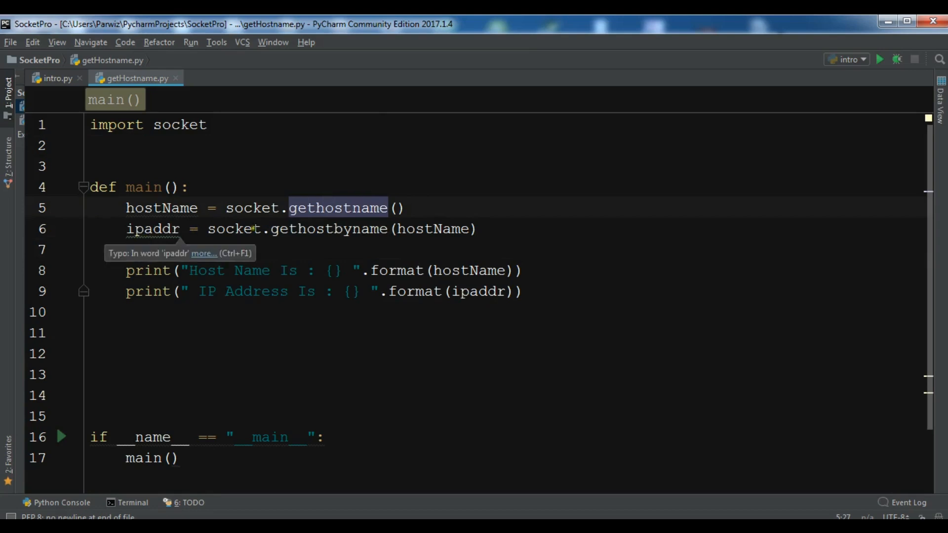
{"action": "mouse_move", "coordinate": [290, 228]}
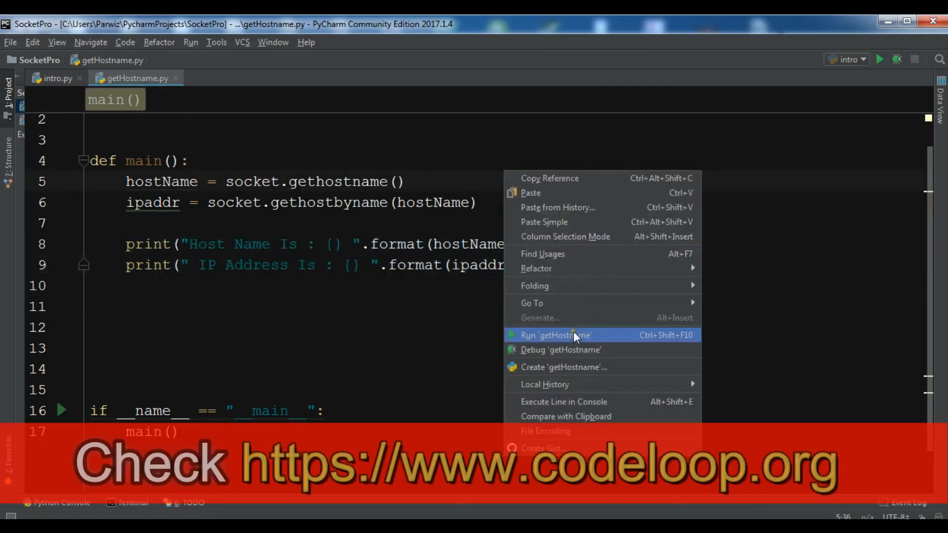
Run getHostname from the editor context menu, making it the active configuration.
{"action": "left_click", "coordinate": [555, 335]}
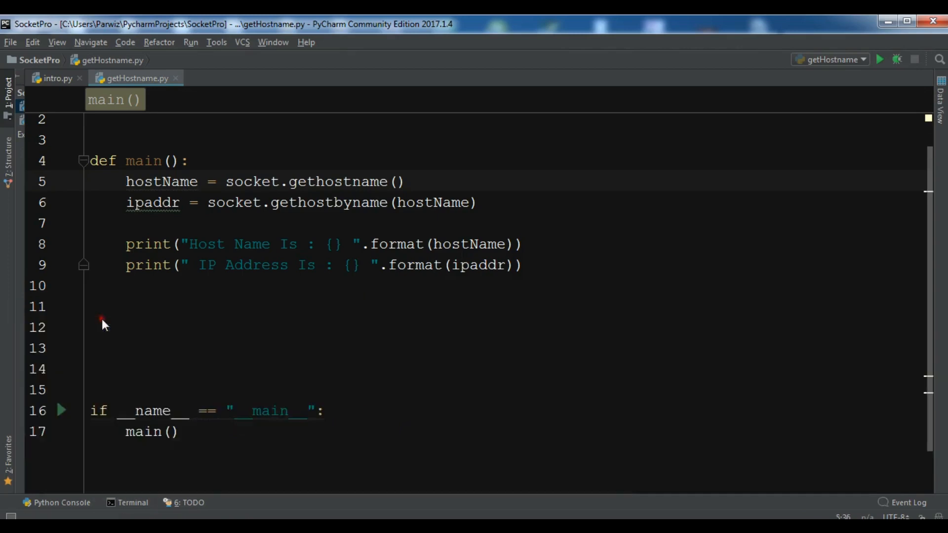
In the built-in terminal, start typing the python getHostname.py command.
{"action": "left_click", "coordinate": [133, 502]}
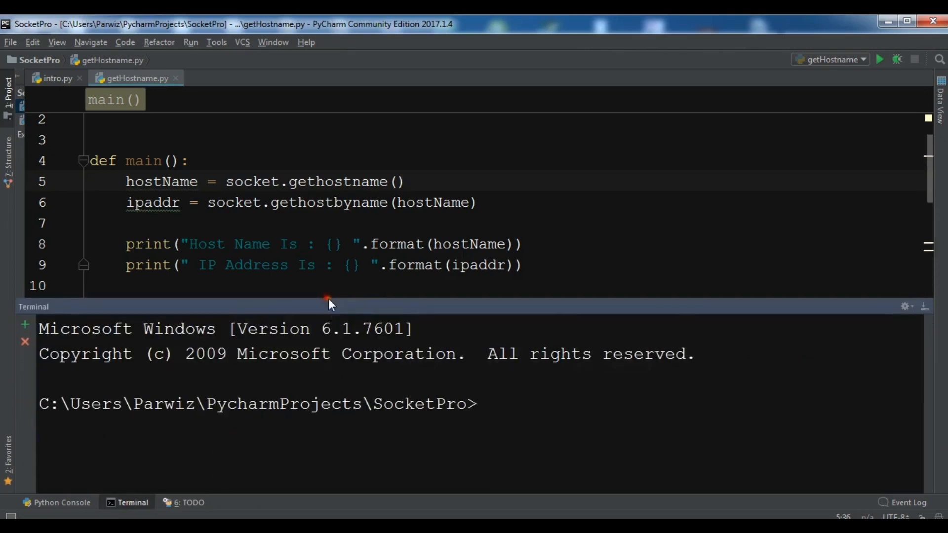
{"action": "type", "text": "p"}
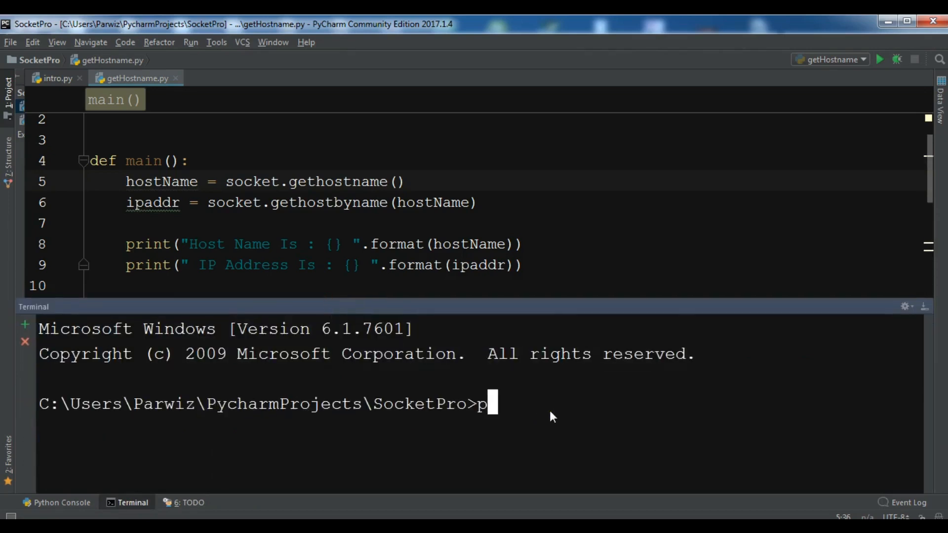
{"action": "type", "text": "ython"}
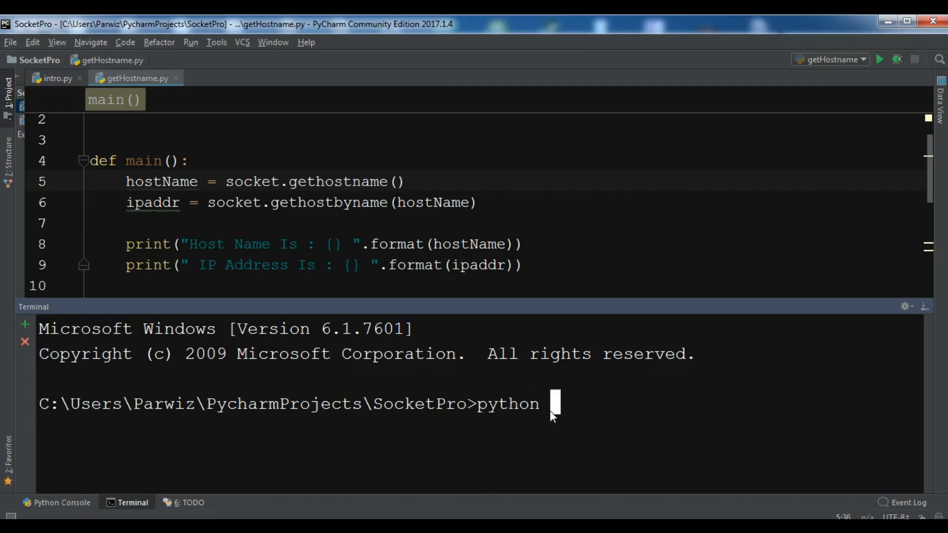
{"action": "type", "text": "getH"}
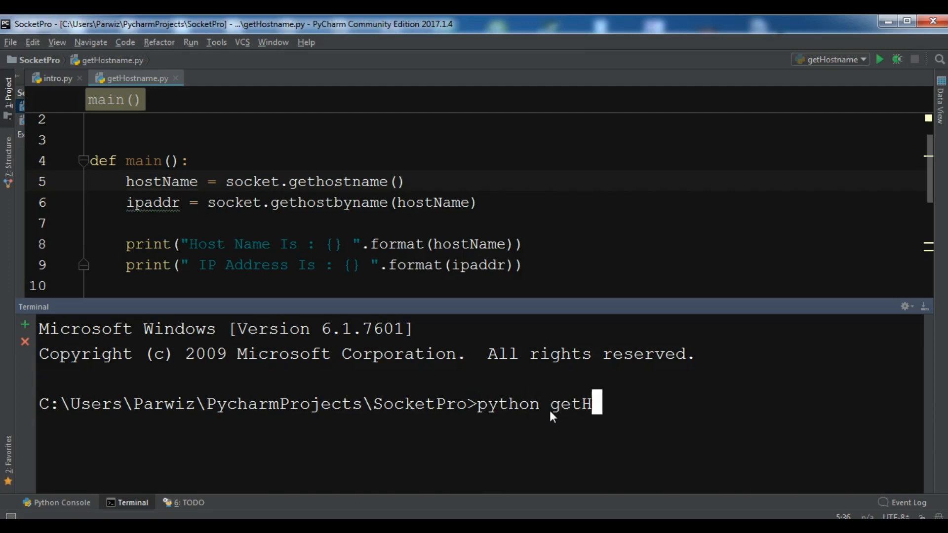
{"action": "type", "text": "ost"}
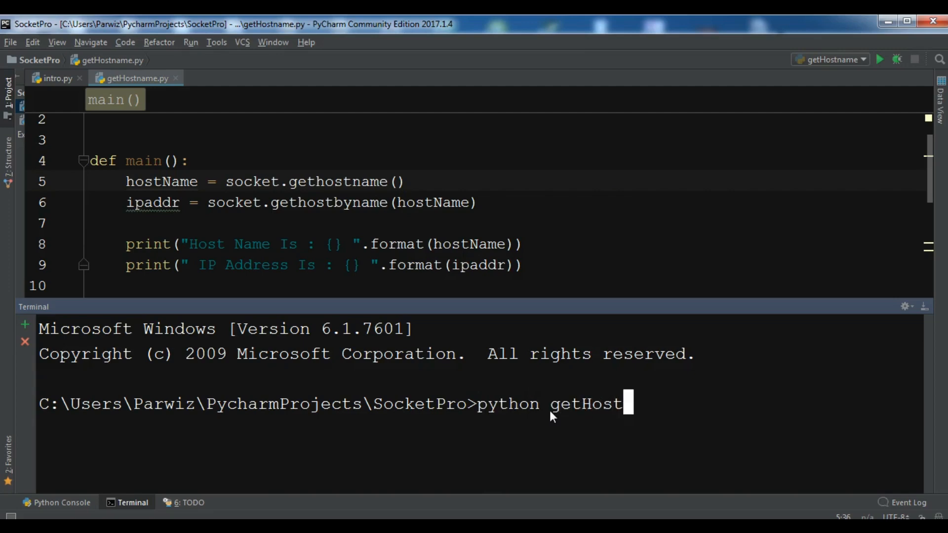